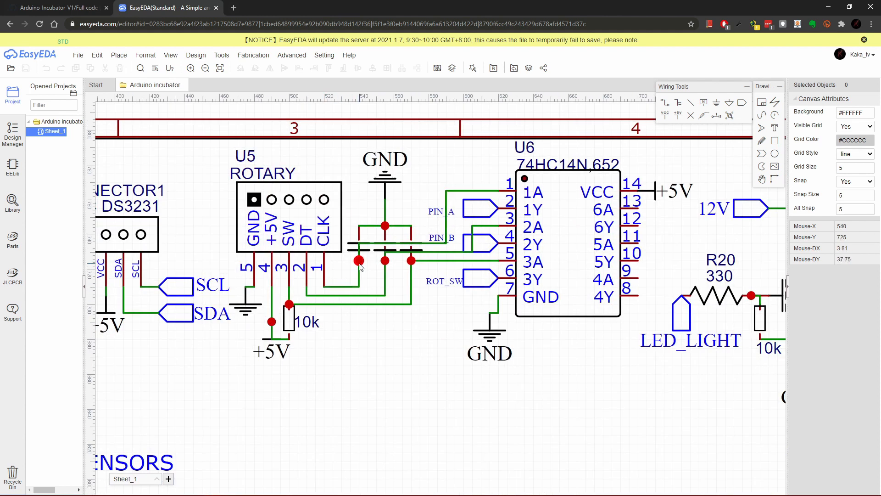
Step: Move the +5V supply point under U5 lower on the schematic canvas, extending its wire
click(357, 262)
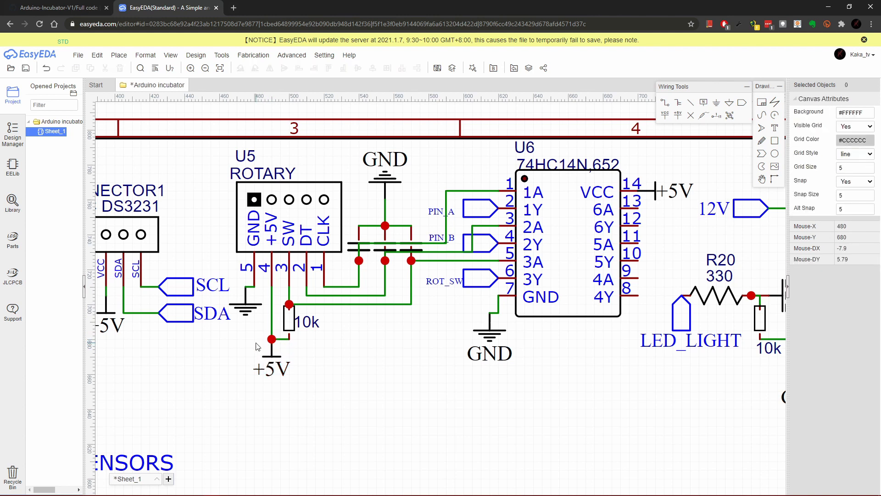
click(244, 304)
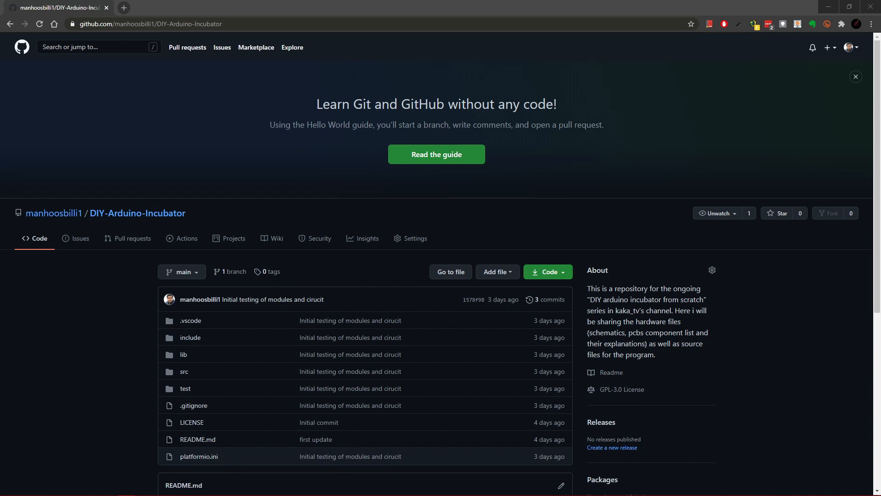
click(544, 271)
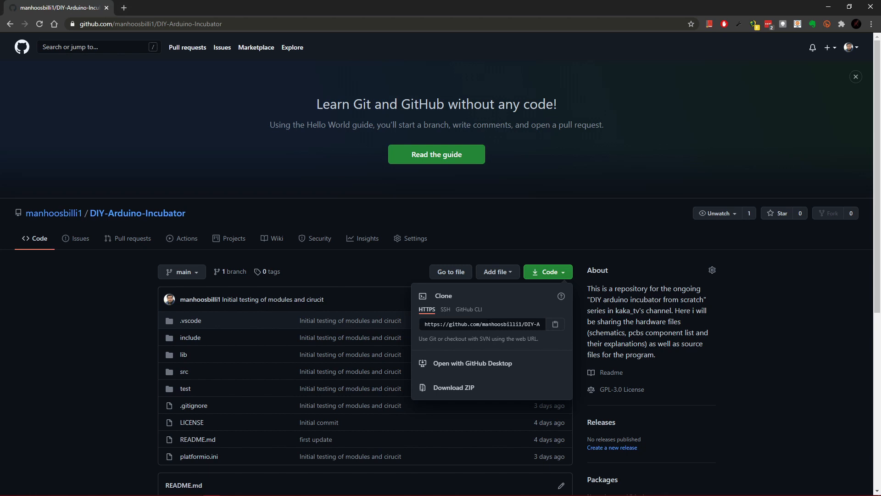
mouse_move(555, 215)
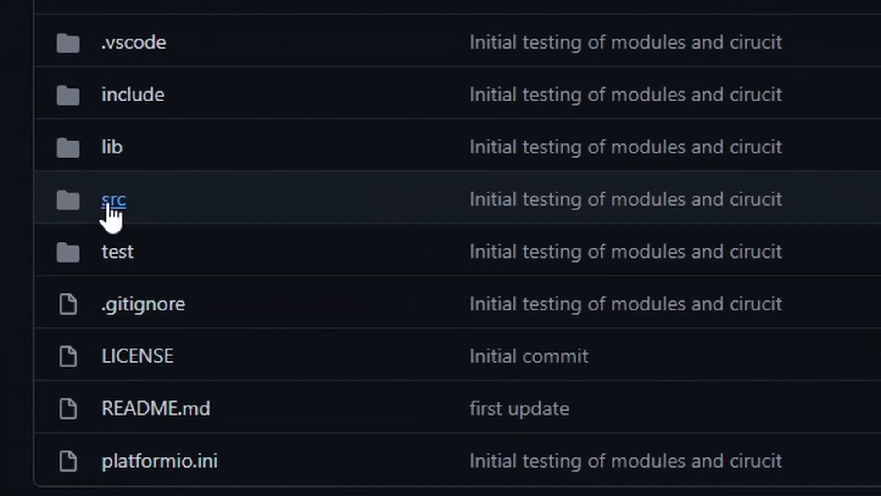
click(114, 201)
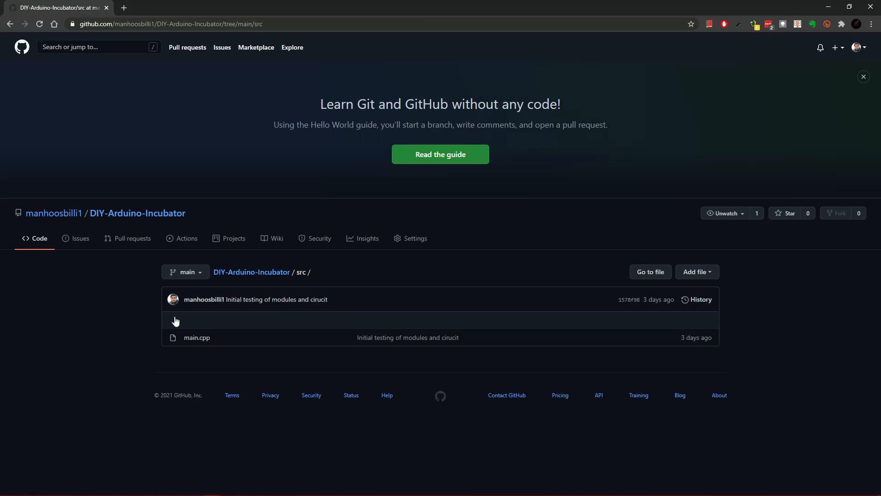
click(197, 337)
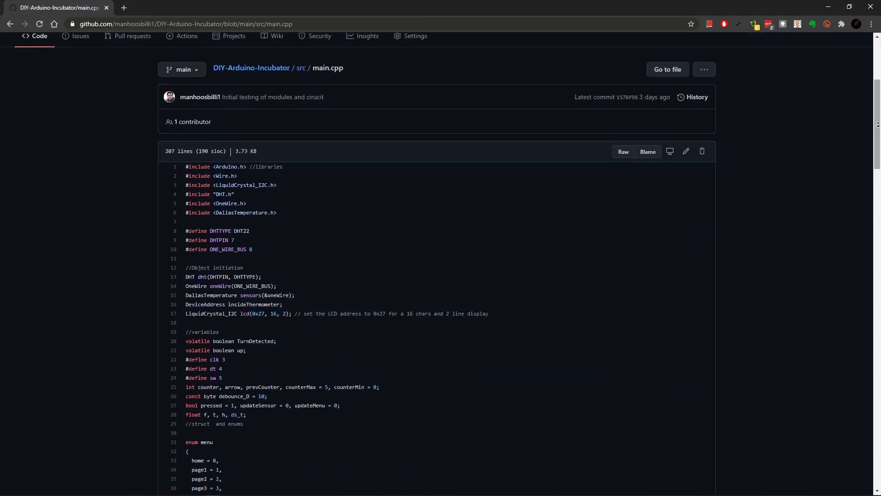
scroll(down, 3)
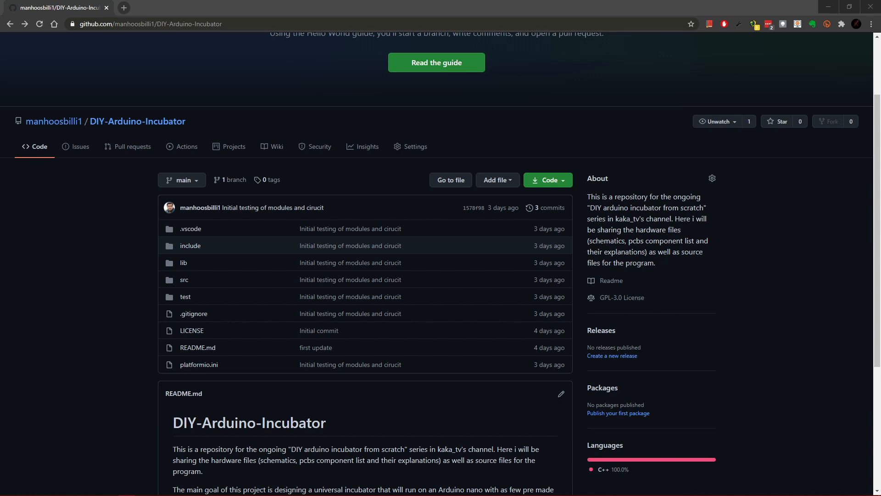
mouse_move(157, 279)
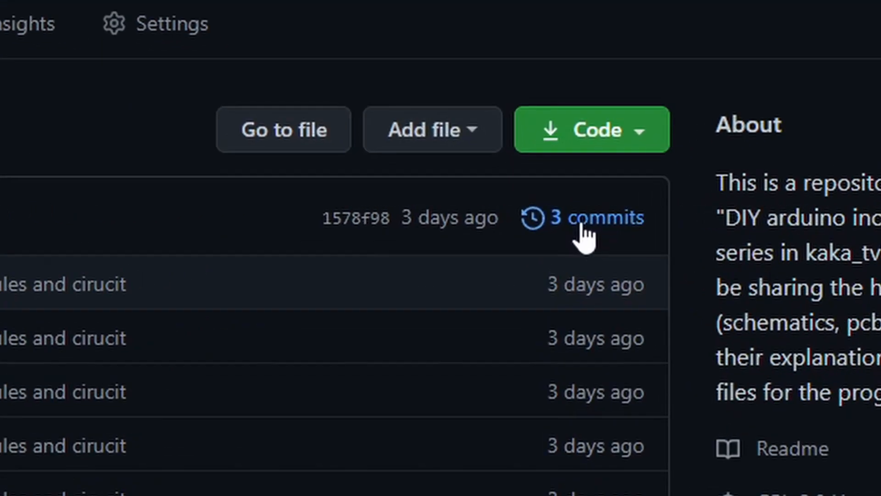
Step: Browse the repository files as of the 'first update' commit via the commit history
click(599, 217)
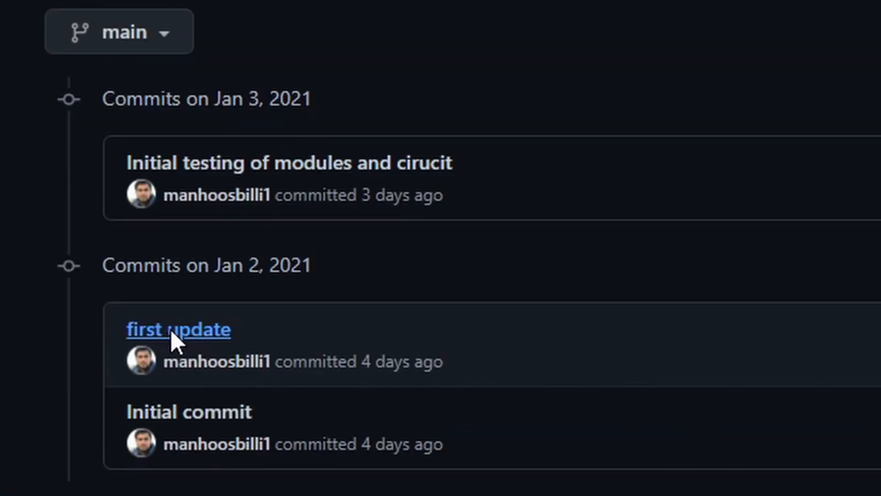
click(177, 329)
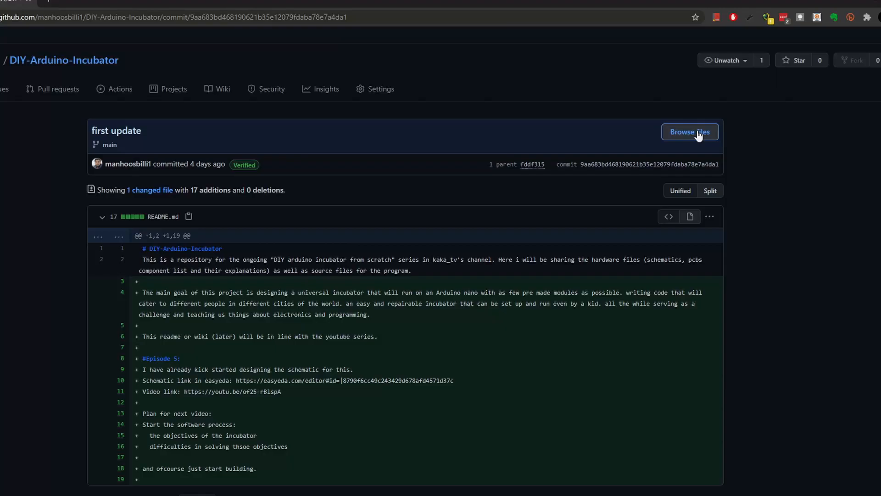
click(689, 132)
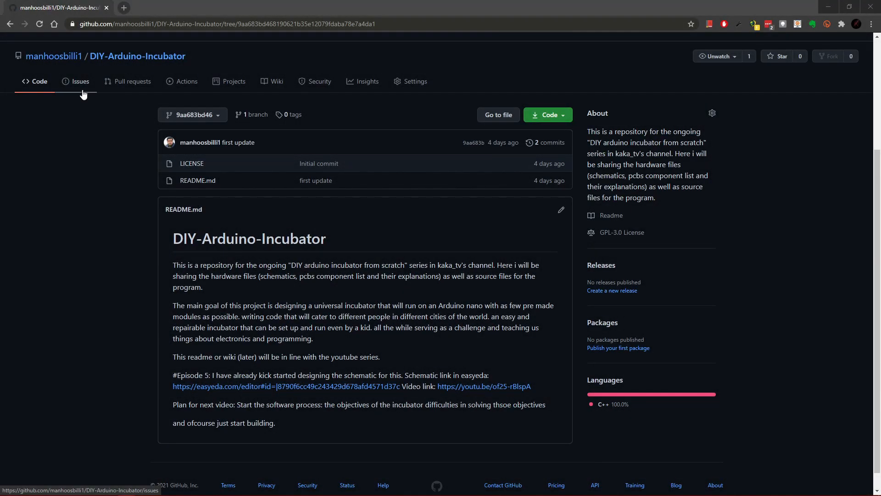
Step: Draft a new issue titled 'not working with esp32' in the repository's Issues list without submitting it
click(81, 81)
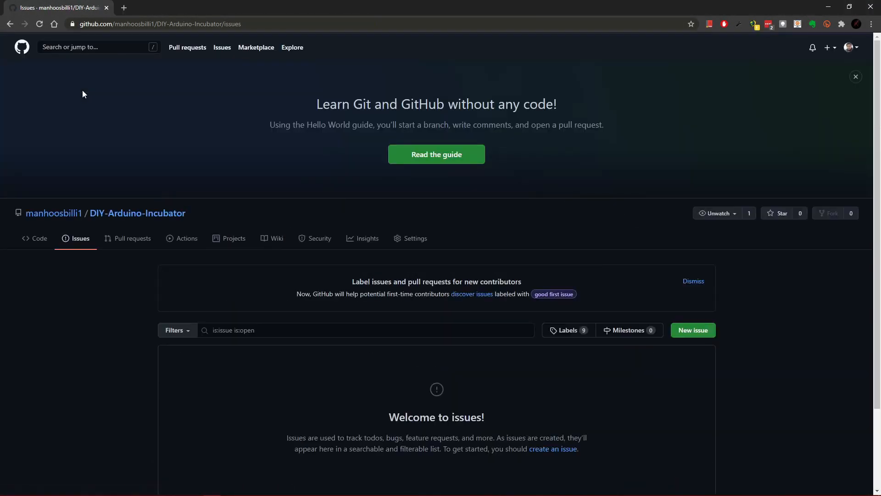
scroll(down, 3)
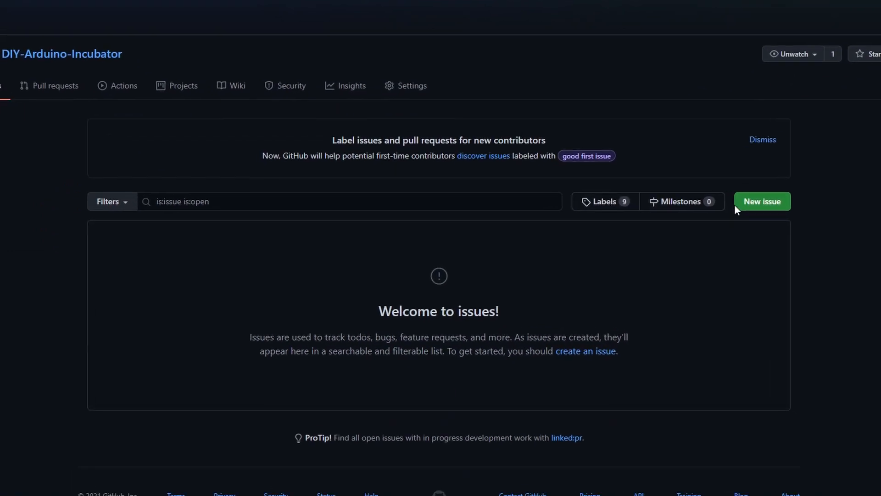
click(761, 201)
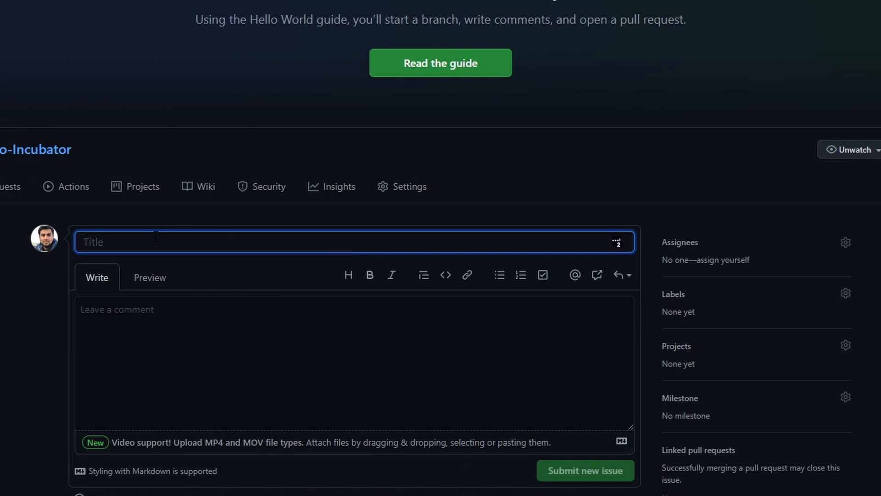
text(not working)
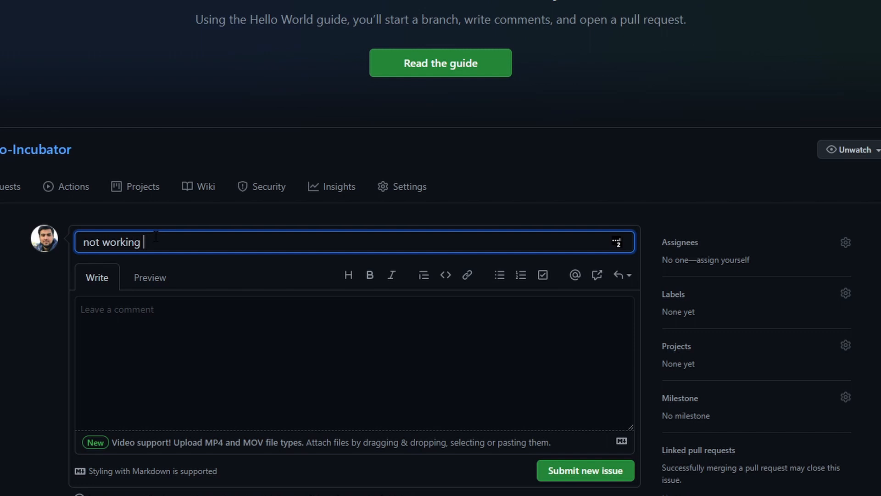
text(with a)
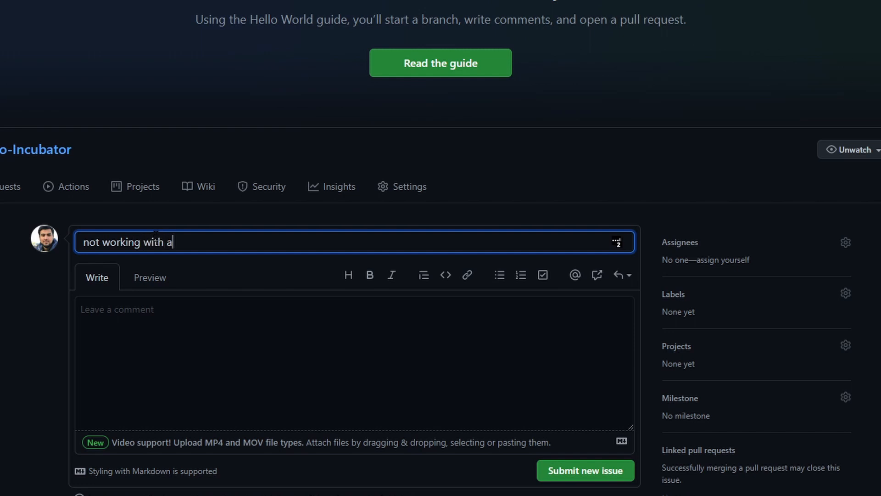
text(esp32)
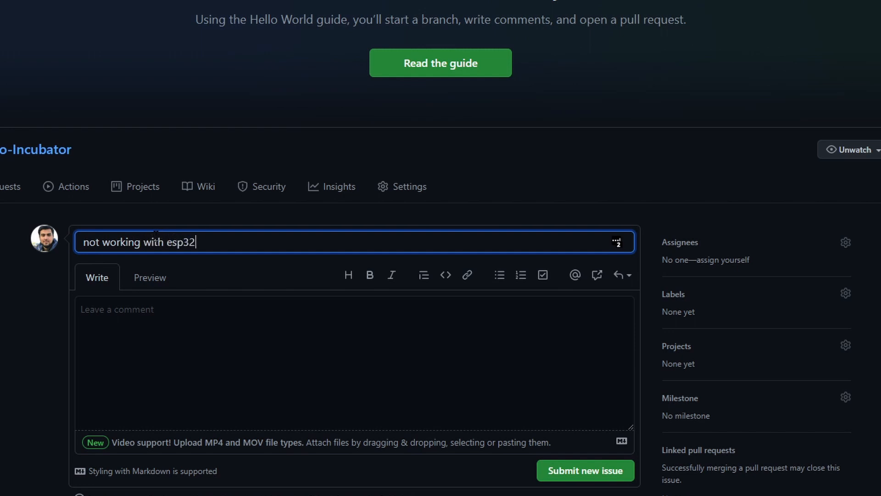
scroll(up, 3)
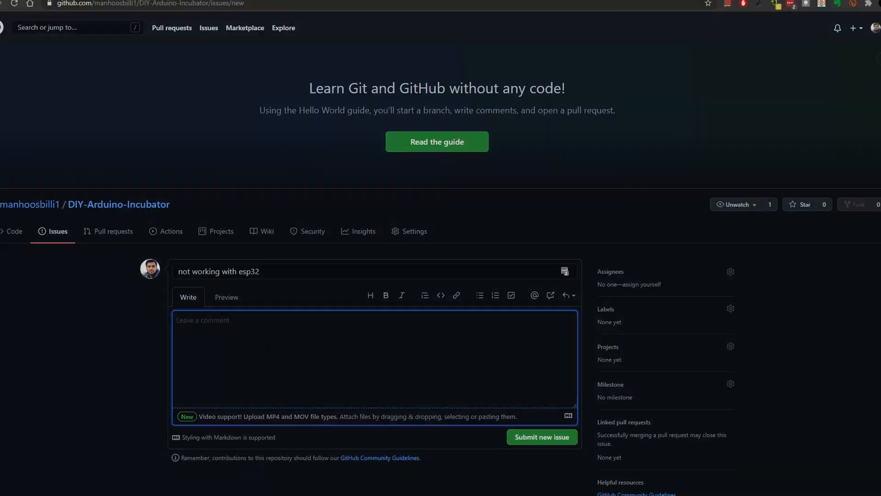
scroll(down, 3)
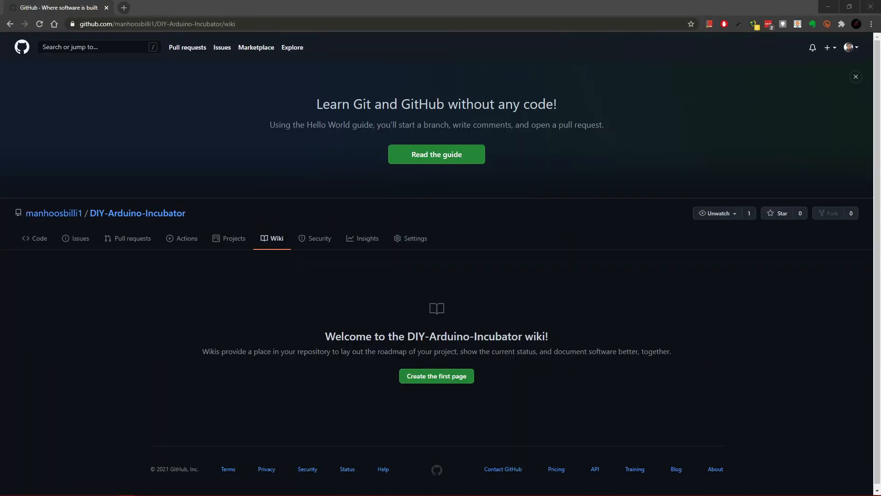
Step: Leave the repository and navigate the browser to code.visualstudio.com
click(34, 237)
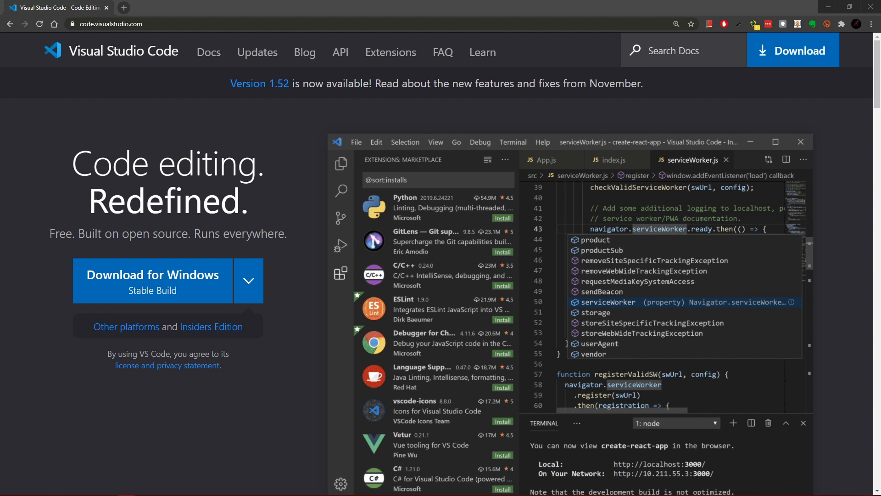
click(248, 281)
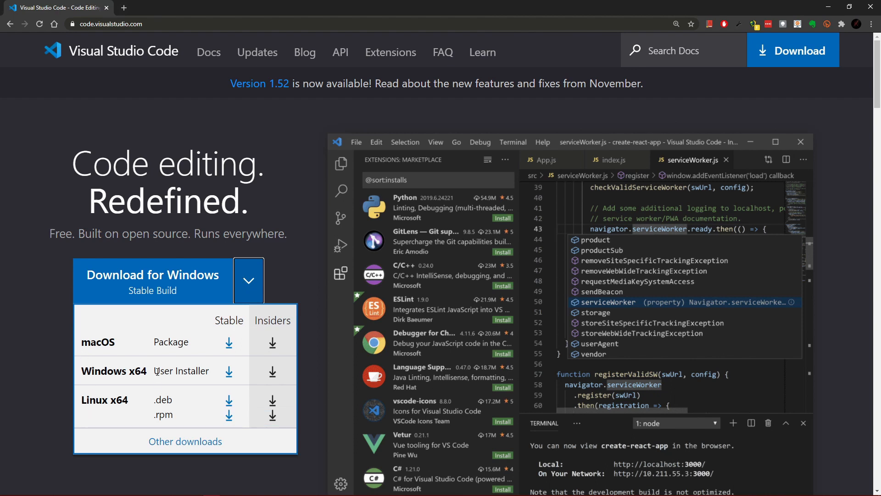
Step: Start downloading the Windows x64 User Installer stable build of Visual Studio Code
click(249, 280)
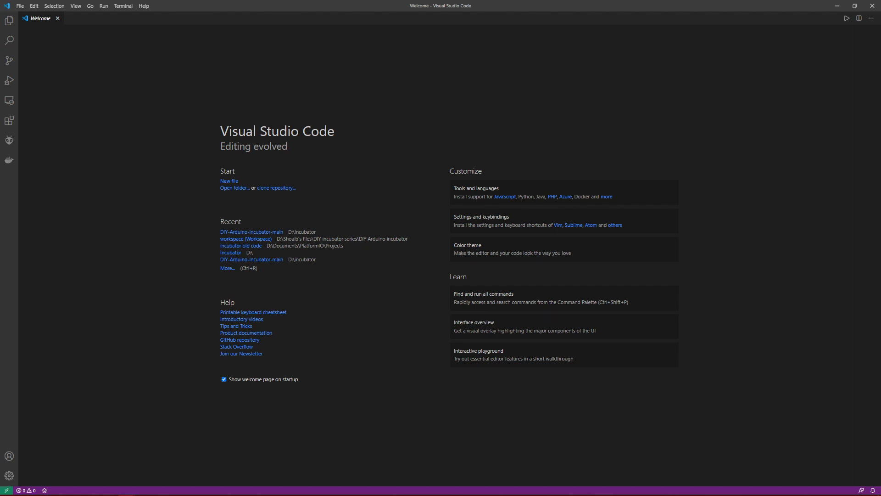
mouse_move(8, 474)
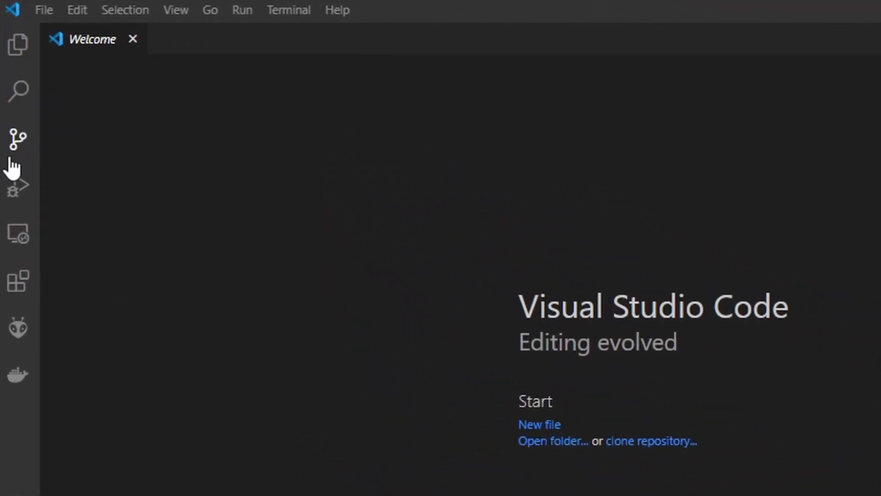
mouse_move(18, 280)
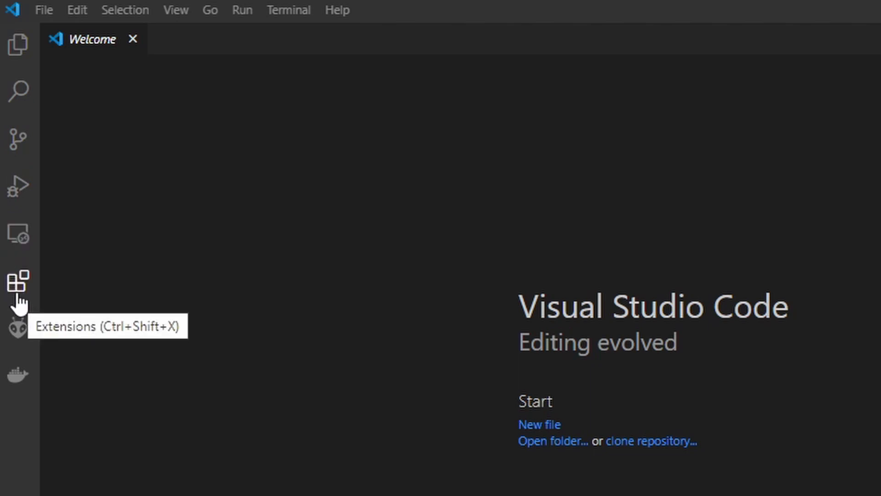
Step: Search the Extensions marketplace for 'platform io' to find the PlatformIO IDE extension
click(18, 280)
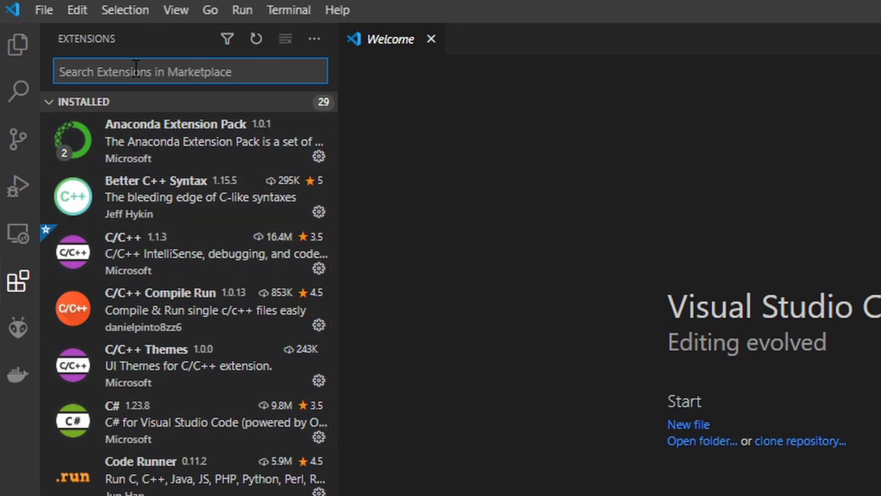
text(platform io)
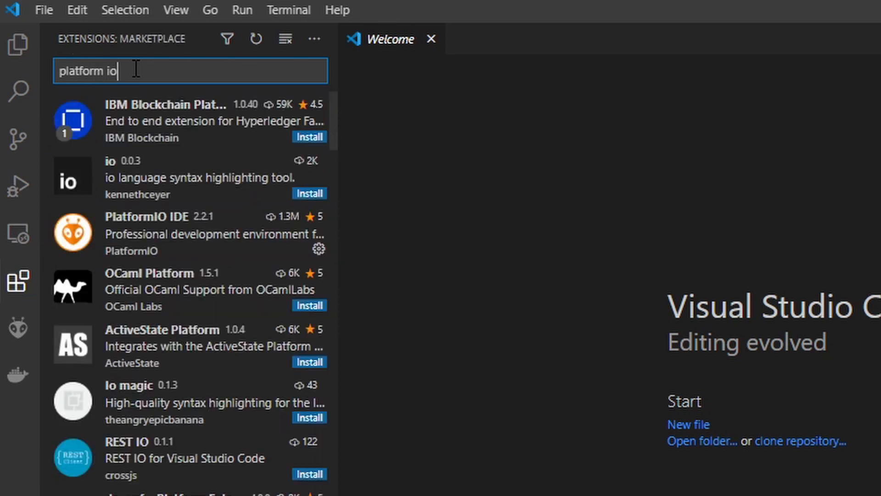
mouse_move(157, 246)
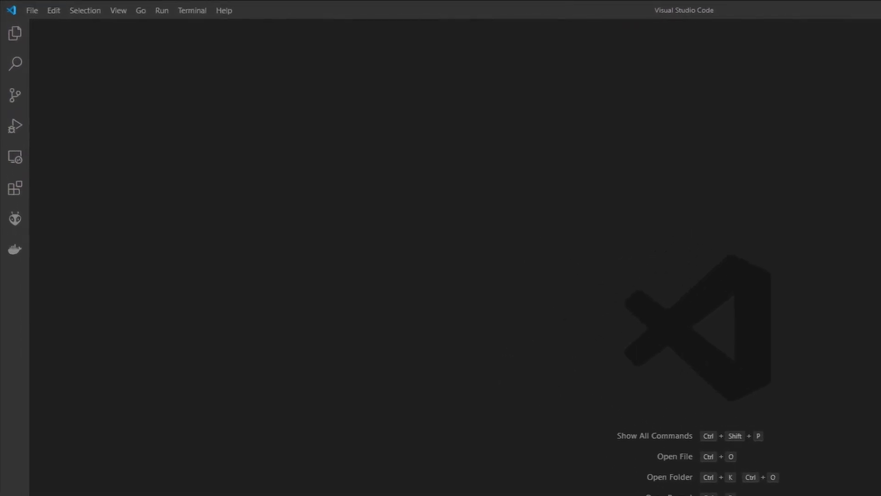
mouse_move(16, 247)
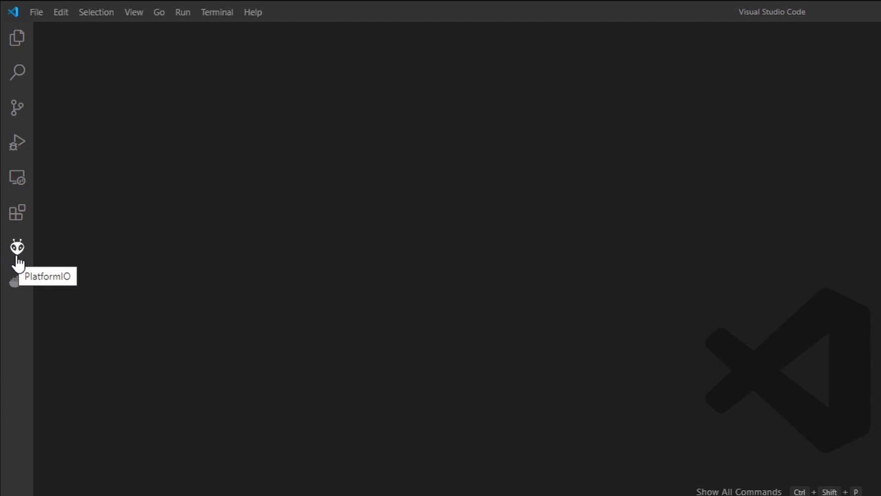
Step: Bring up PlatformIO Home from the PlatformIO quick access list, then view the GitHub profile's pinned repositories
click(17, 246)
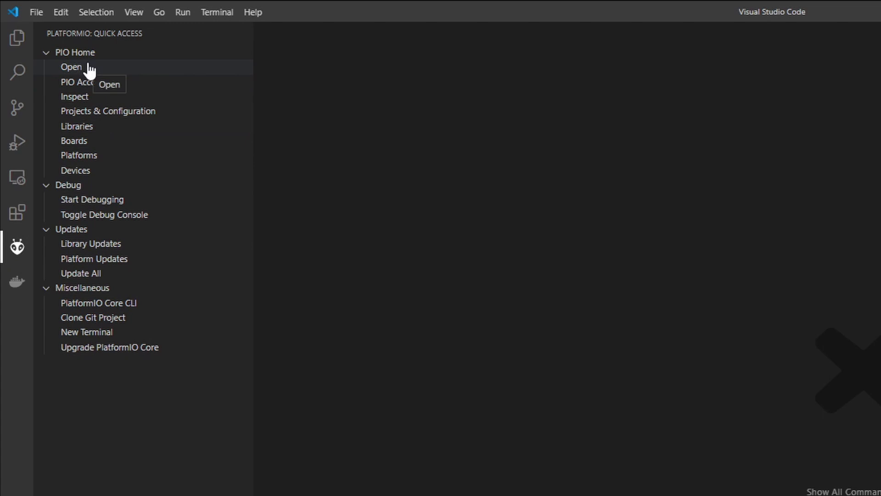
click(72, 66)
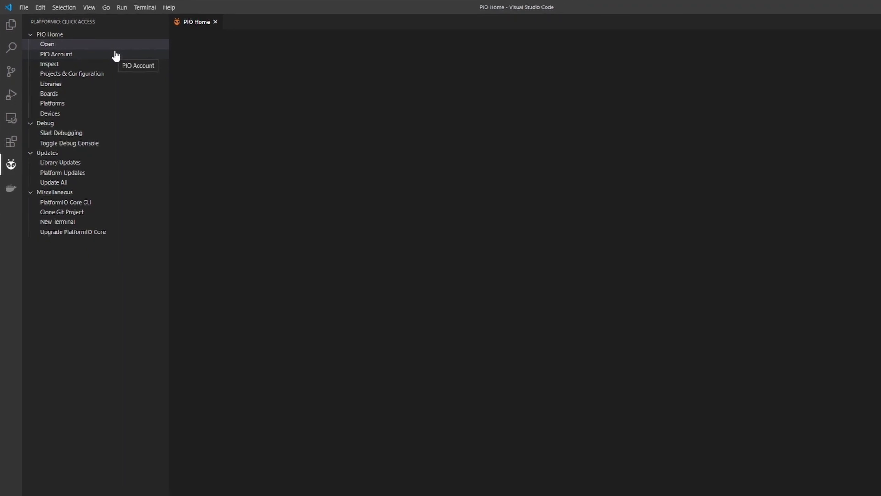
click(47, 44)
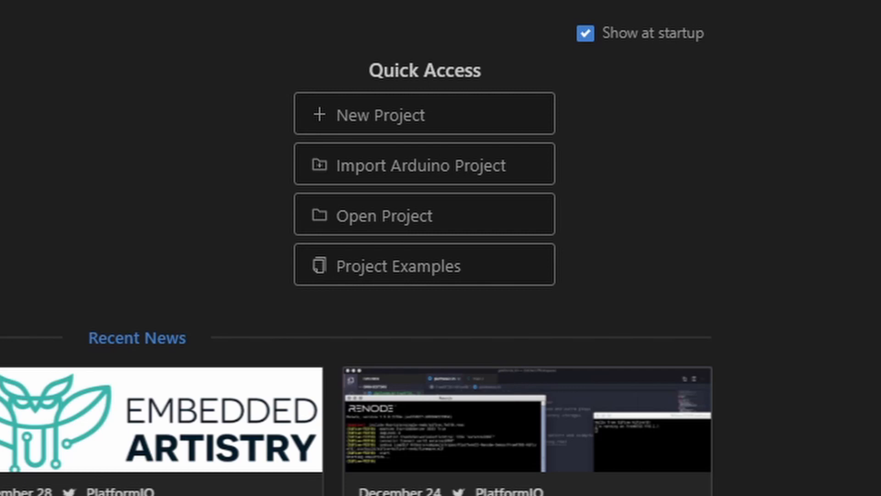
scroll(down, 3)
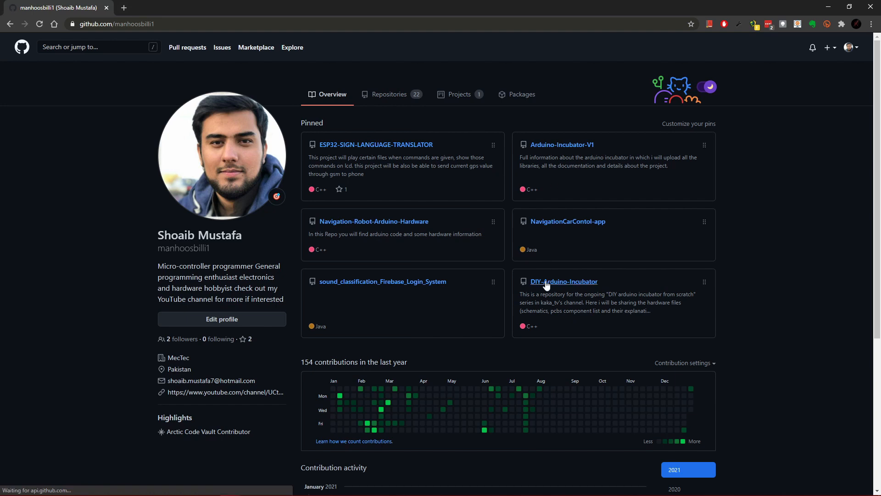
Step: Download the DIY-Arduino-Incubator repository code as ZIP and extract the archive in Explorer
click(564, 281)
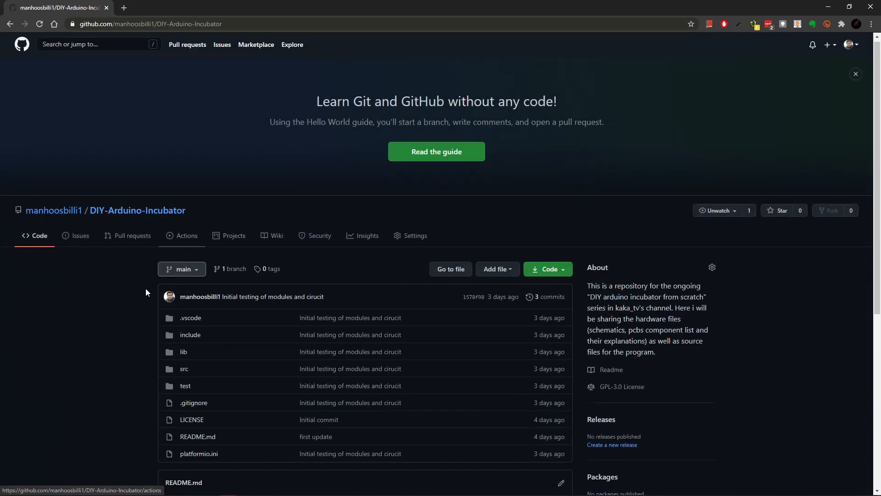
click(542, 269)
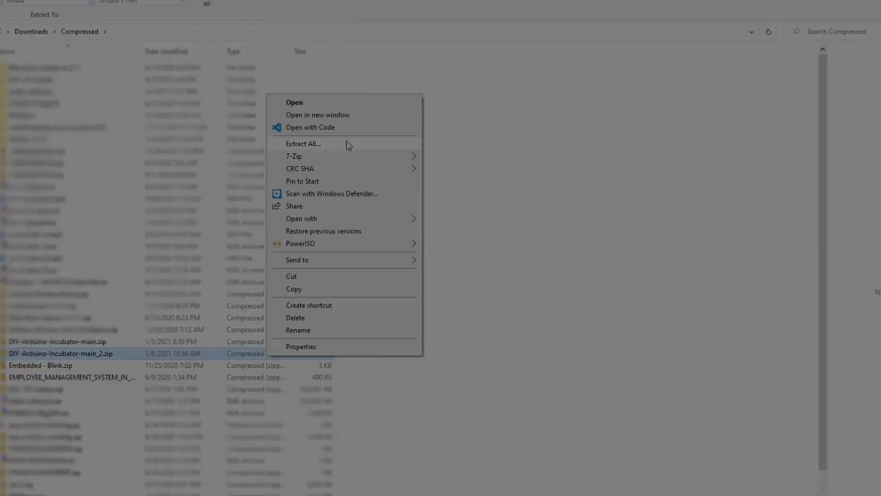
click(310, 127)
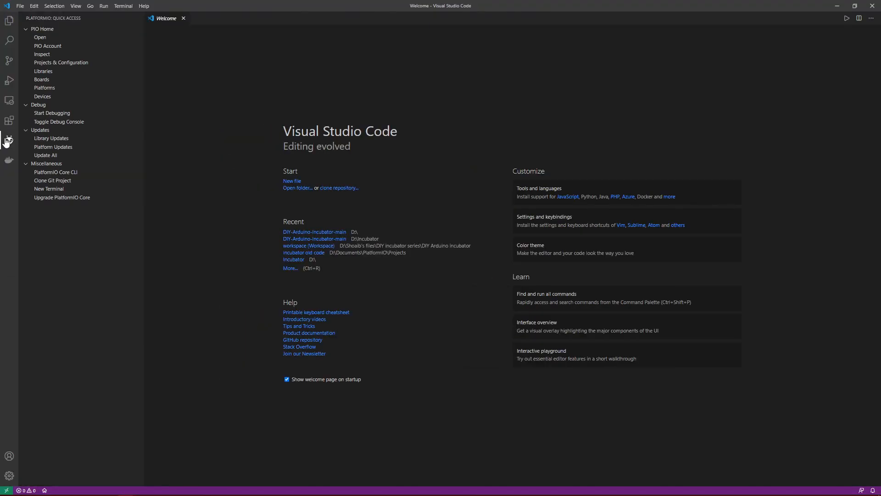
Step: Open the DIY-Arduino-Incubator-main folder on D: as a PlatformIO project from PIO Home
click(40, 37)
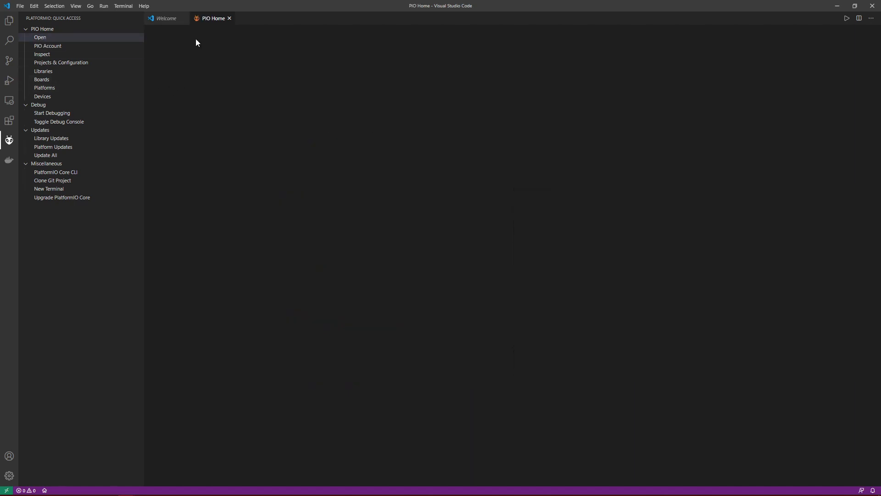
click(40, 36)
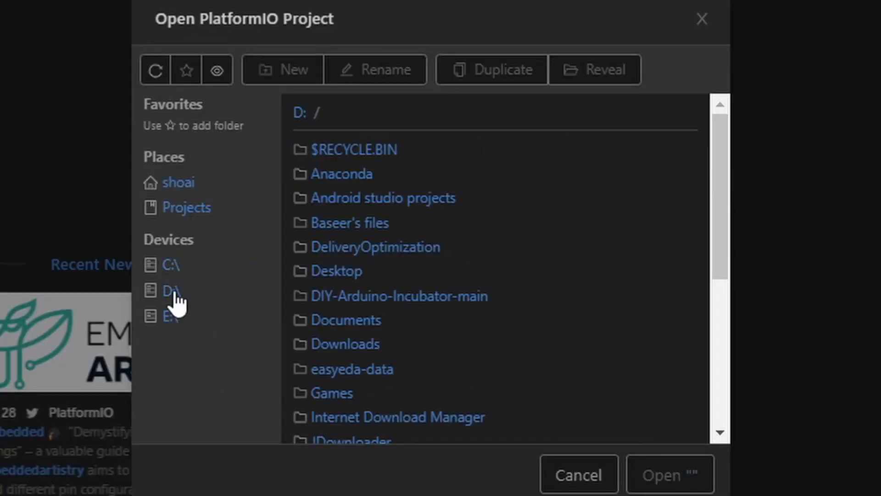
double_click(398, 295)
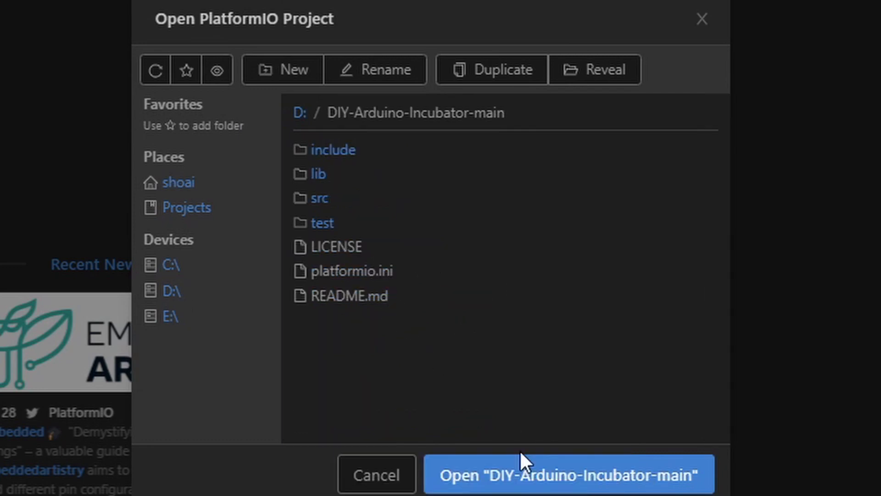
click(568, 473)
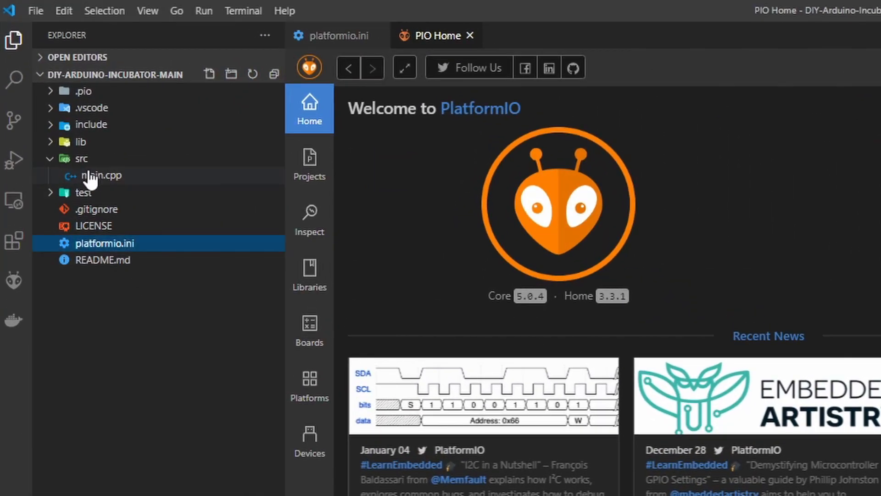
Step: Open src/main.cpp in the editor from the Explorer
double_click(100, 175)
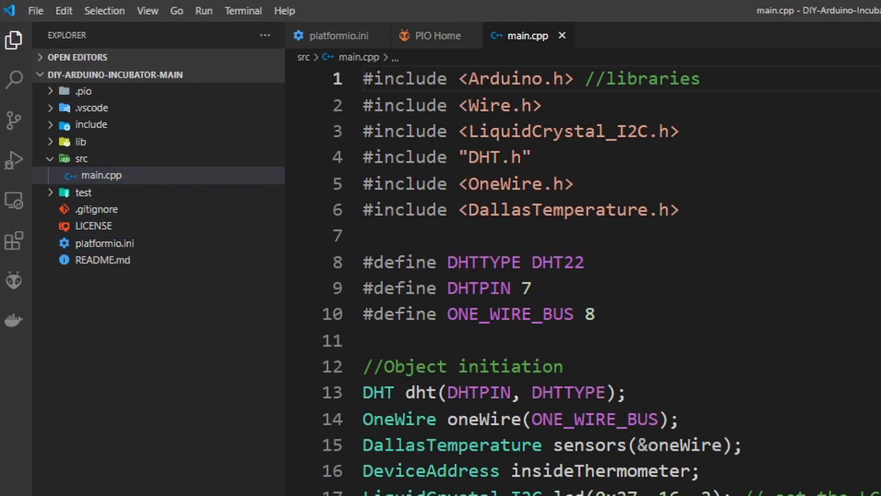